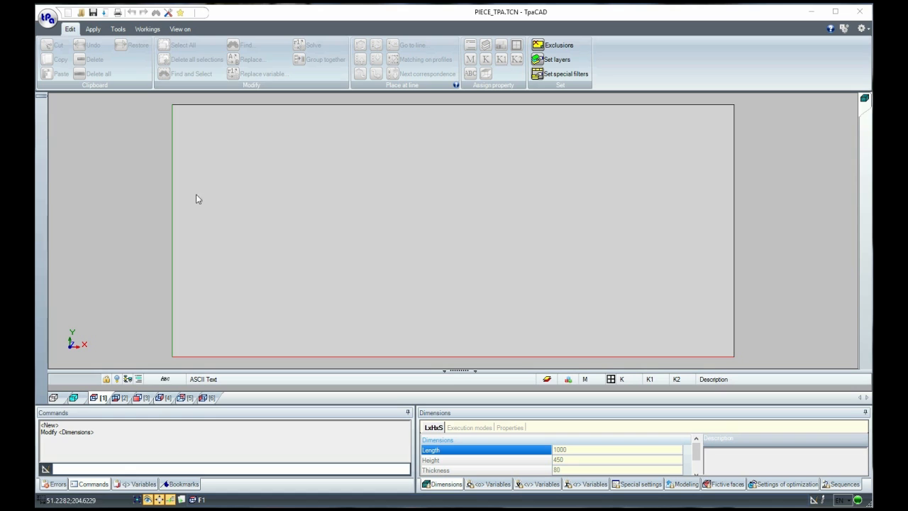
Draw a rectangle on the piece face with a circle centred on its top edge.
{"action": "left_click", "coordinate": [92, 28]}
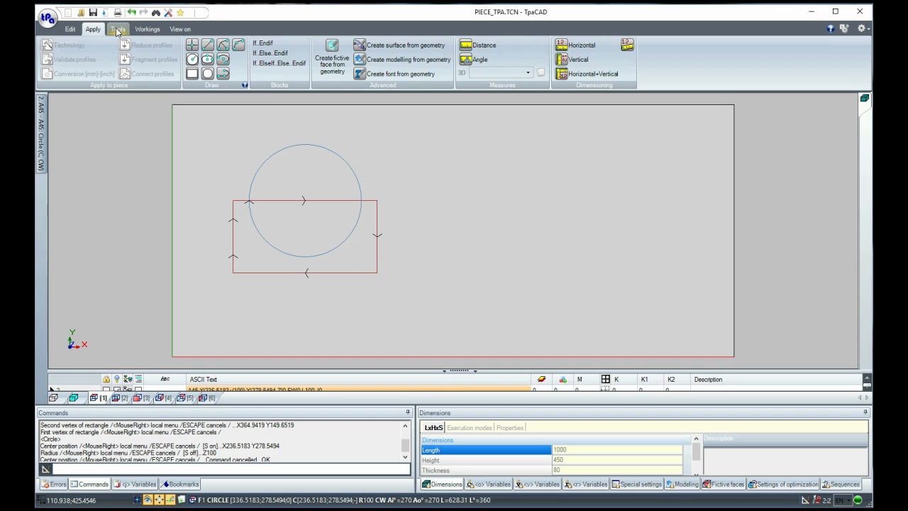
Build an arch-topped profile keeping the circle's top and place it as a copy to the right.
{"action": "left_click", "coordinate": [116, 28]}
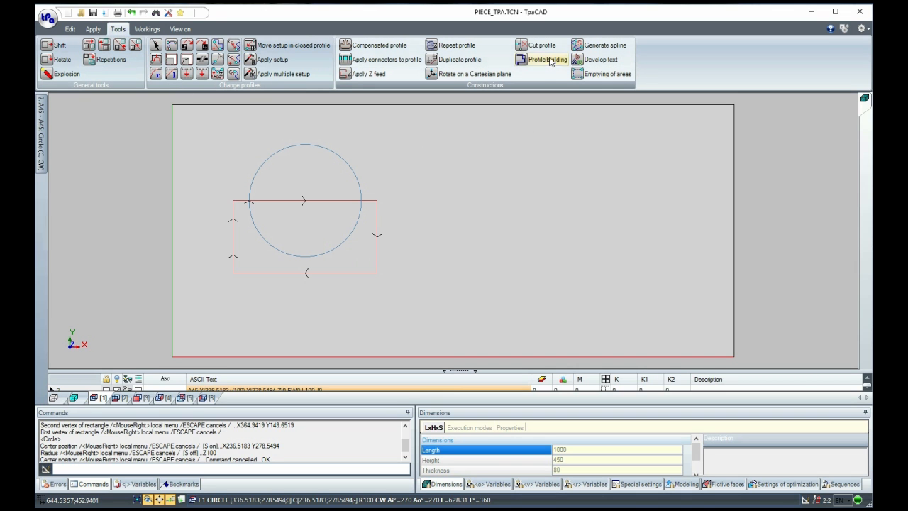
{"action": "left_click", "coordinate": [542, 60]}
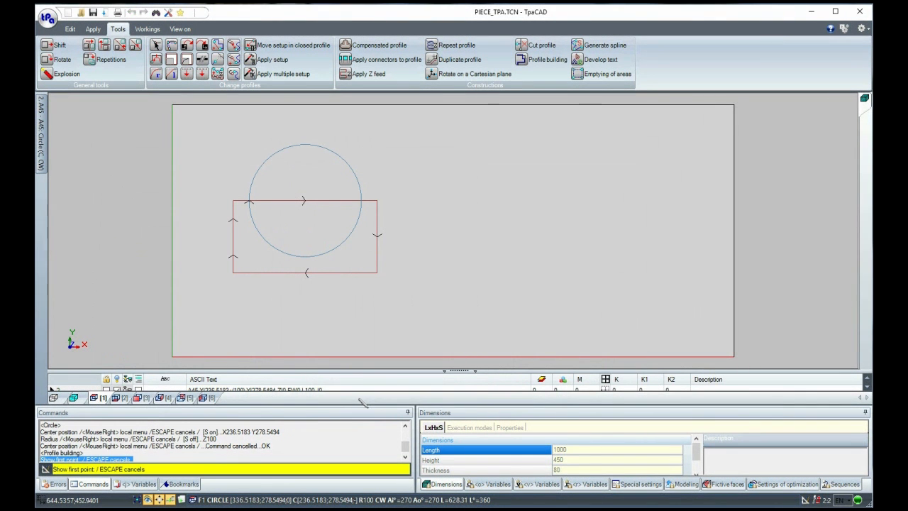
{"action": "mouse_move", "coordinate": [234, 225]}
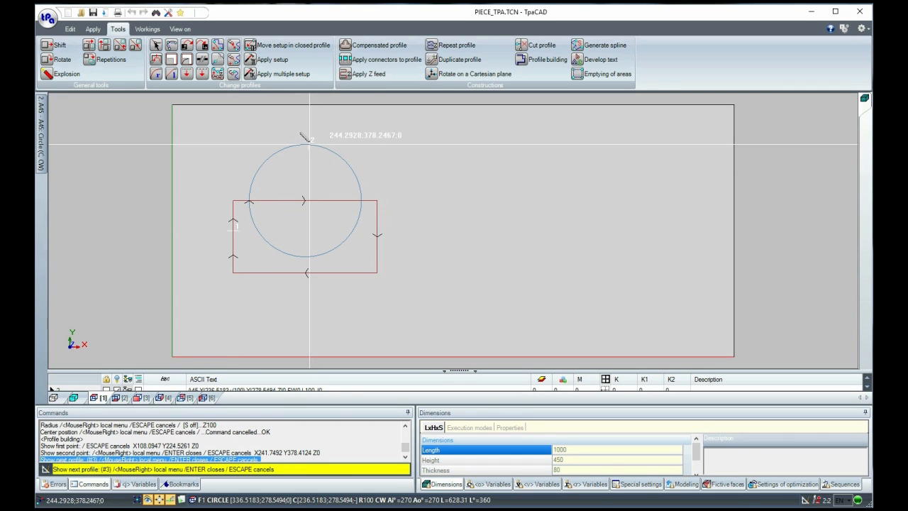
{"action": "left_click", "coordinate": [60, 44]}
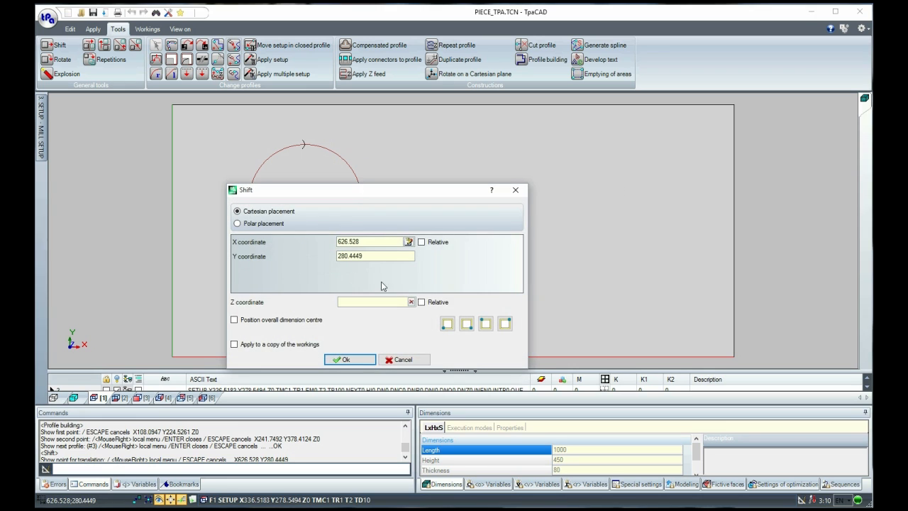
{"action": "left_click", "coordinate": [343, 361]}
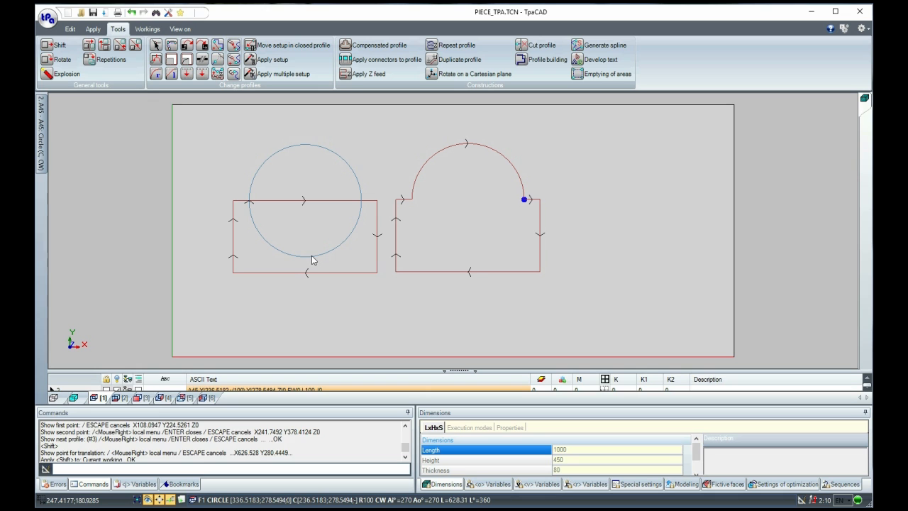
{"action": "left_click", "coordinate": [546, 59]}
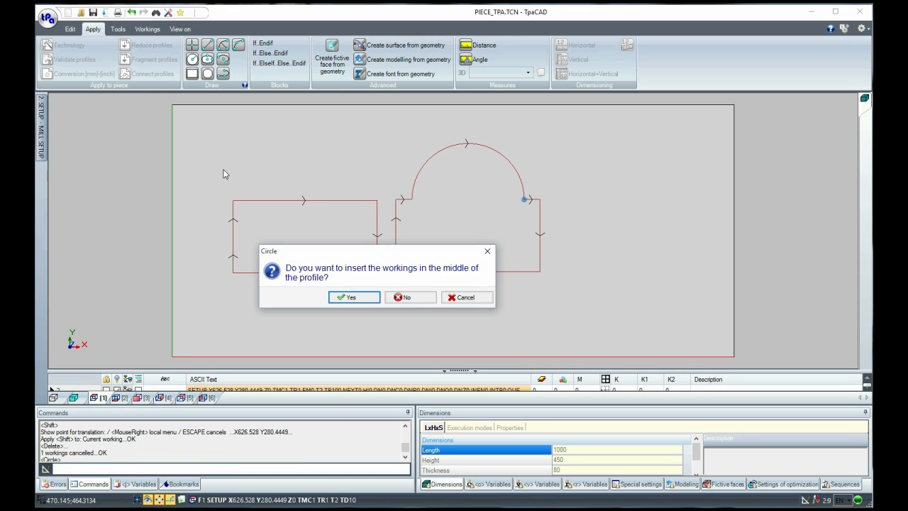
Insert the circle in the profile, draw two small circles and build a third profile shifted right.
{"action": "left_click", "coordinate": [353, 296]}
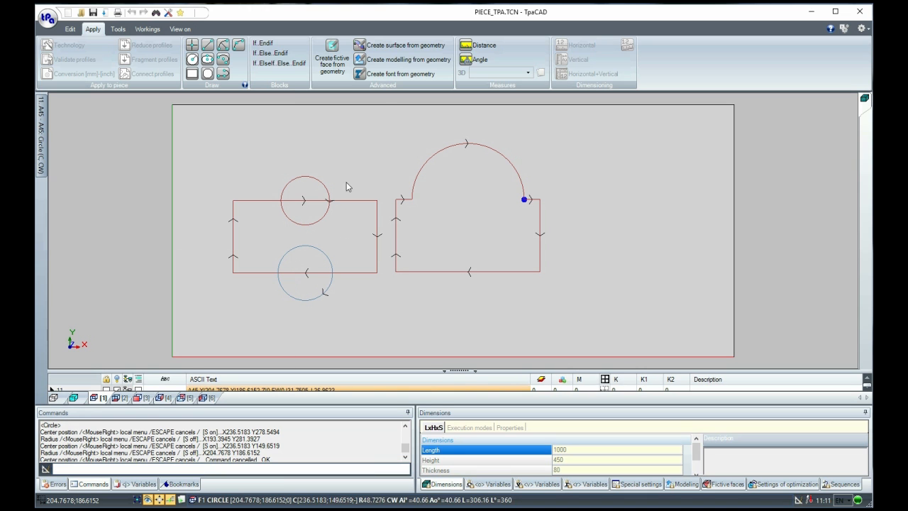
{"action": "left_click", "coordinate": [116, 29]}
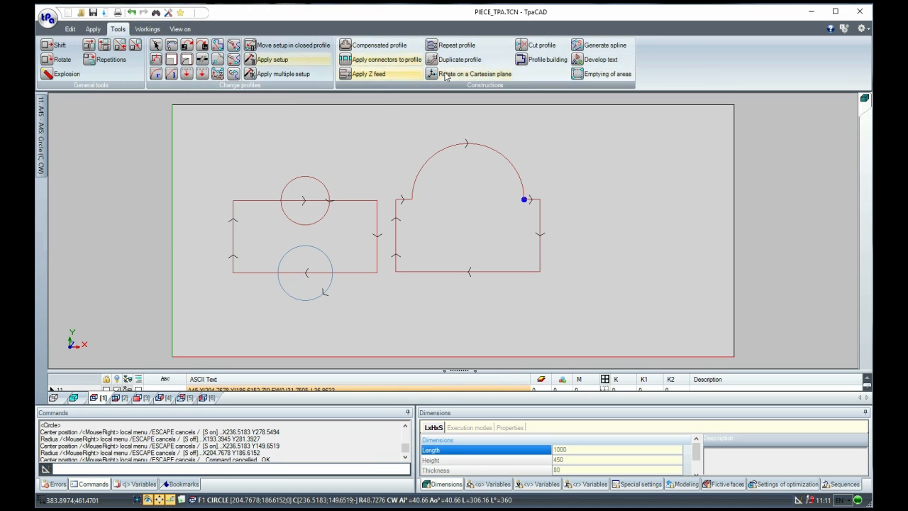
{"action": "left_click", "coordinate": [540, 60]}
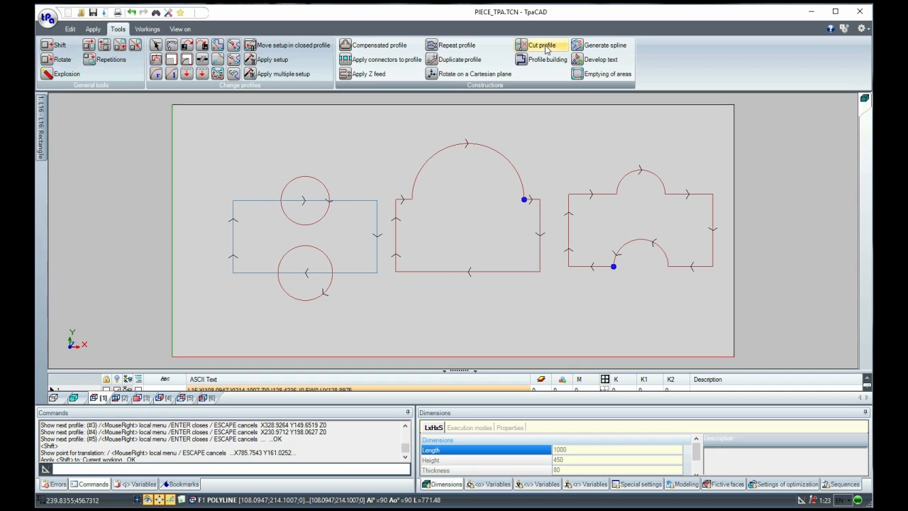
Cut the left rectangle with its two circles to give inward arcs on top and bottom.
{"action": "left_click", "coordinate": [541, 43]}
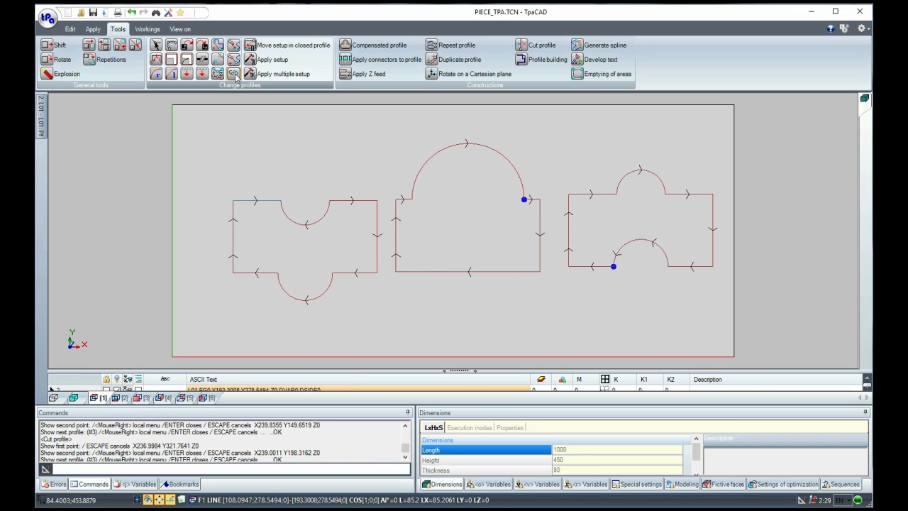
Connect the cut pieces into one profile and bring up its mill setup form.
{"action": "left_click", "coordinate": [234, 74]}
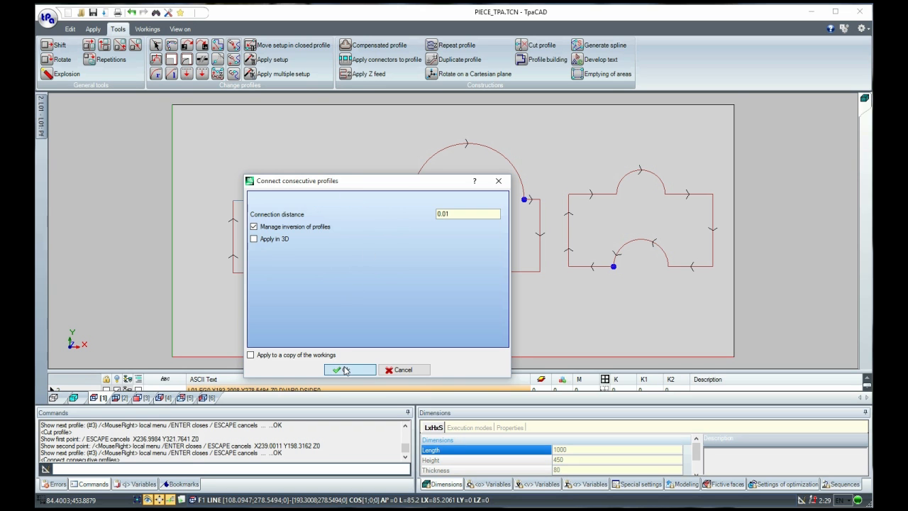
{"action": "left_click", "coordinate": [346, 369]}
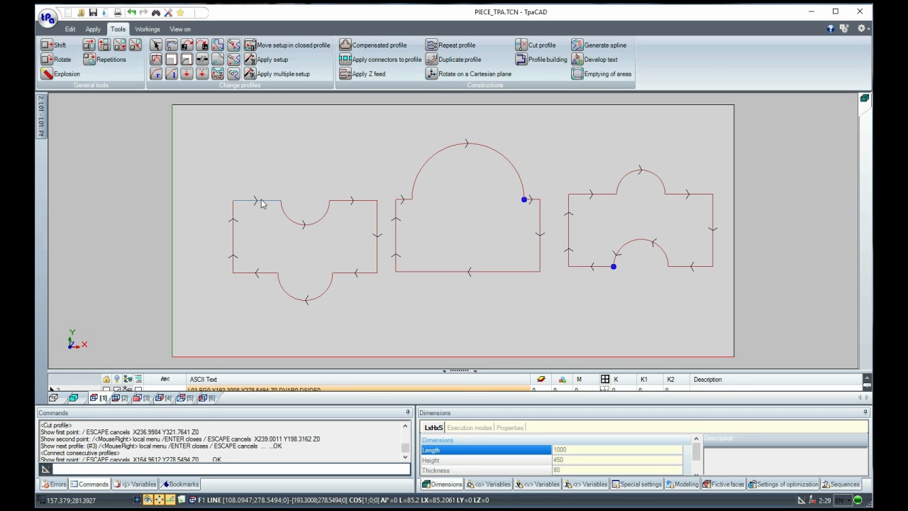
{"action": "left_click", "coordinate": [273, 60]}
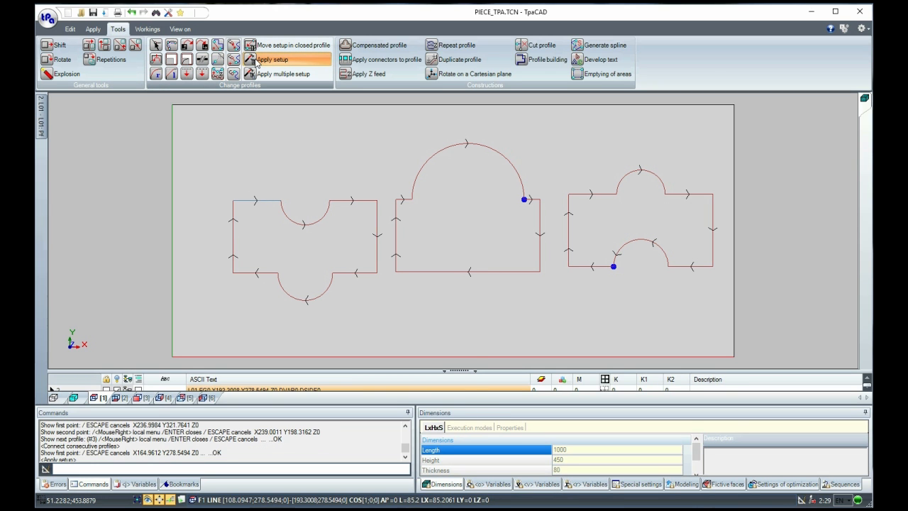
{"action": "left_click", "coordinate": [272, 60]}
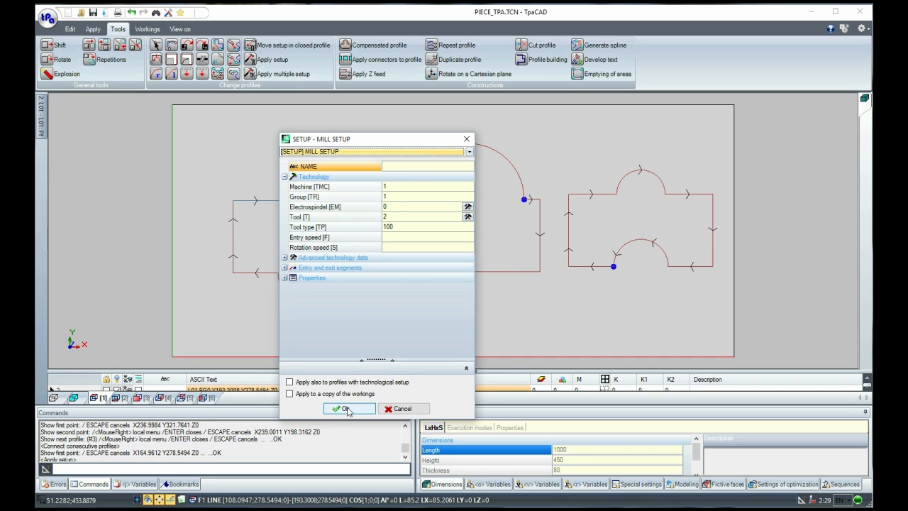
Confirm the mill setup and select the left profile's end working as the start point.
{"action": "left_click", "coordinate": [343, 408]}
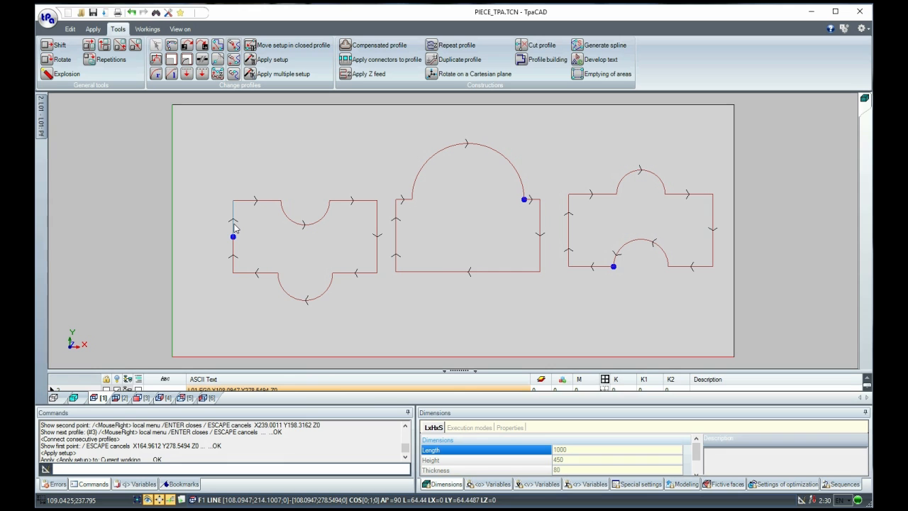
{"action": "right_click", "coordinate": [234, 227]}
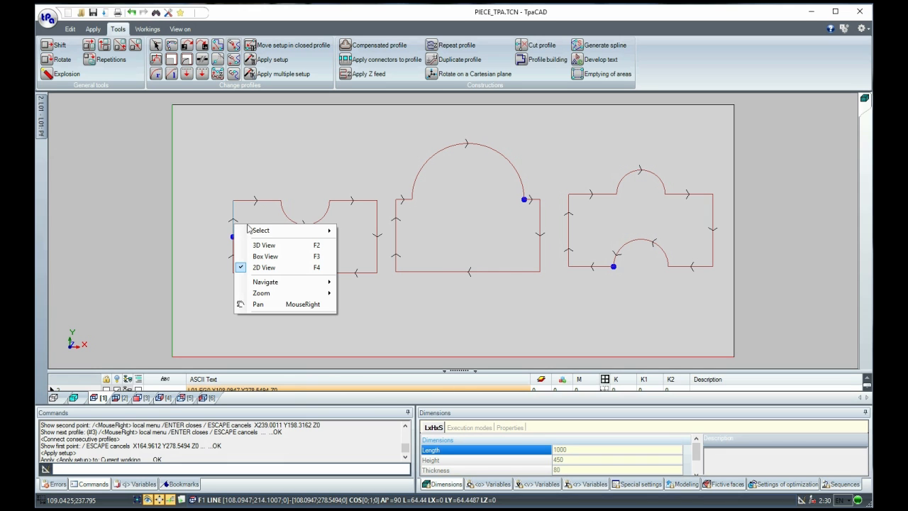
{"action": "mouse_move", "coordinate": [283, 230]}
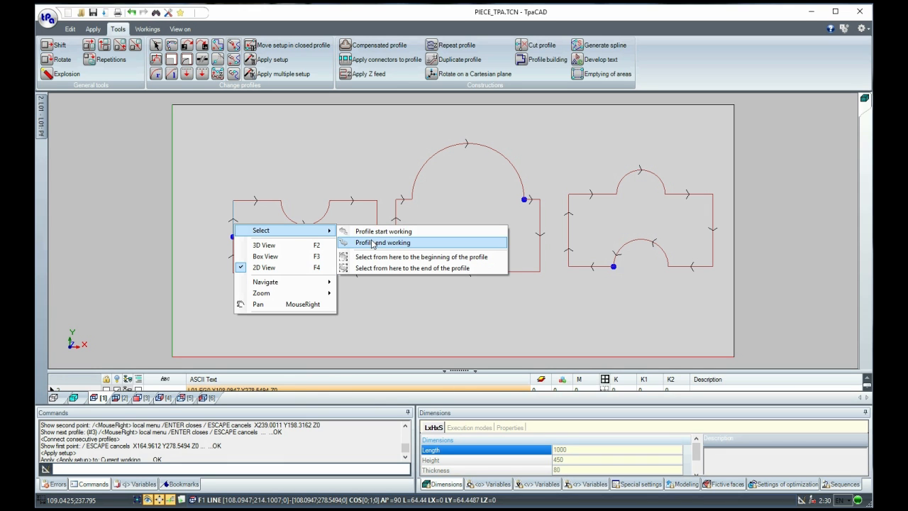
{"action": "left_click", "coordinate": [383, 241]}
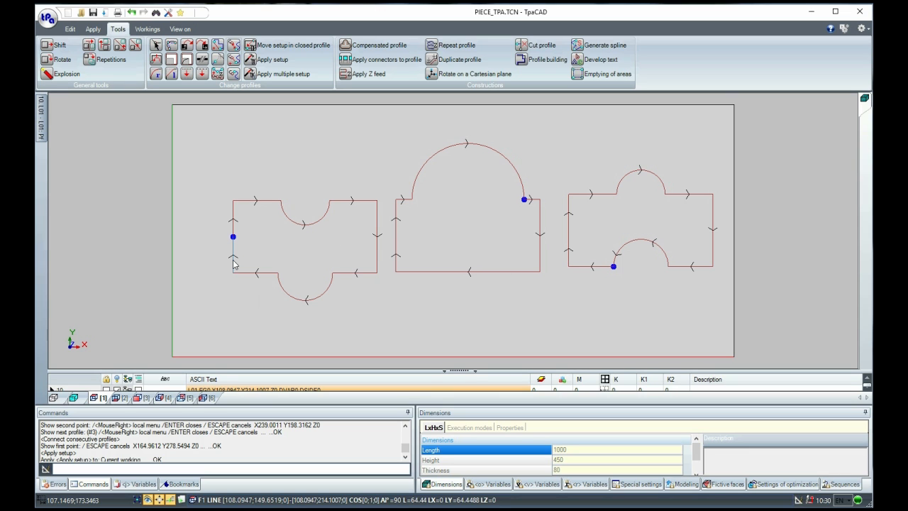